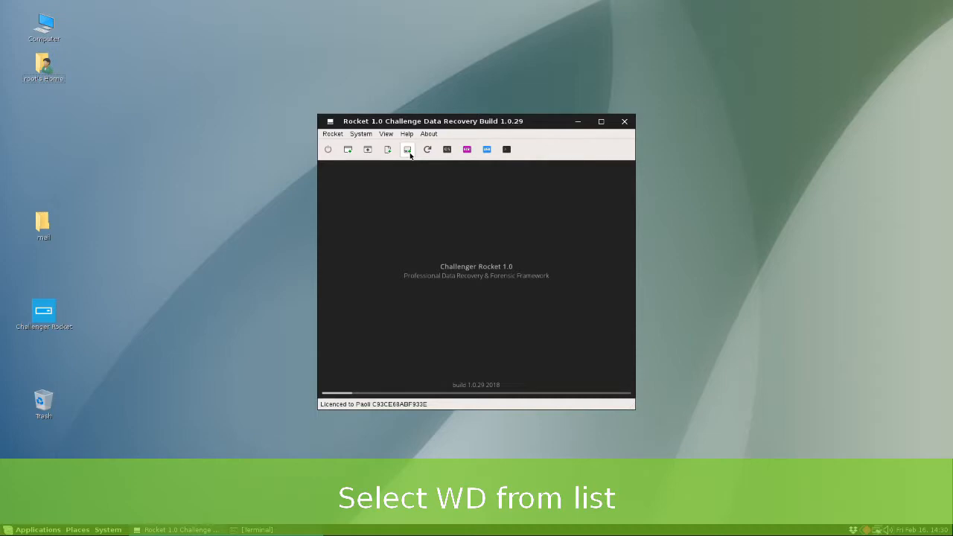
Step: Pick the WDC WD5000AAKS 465 GB drive from the device selection list
click(407, 149)
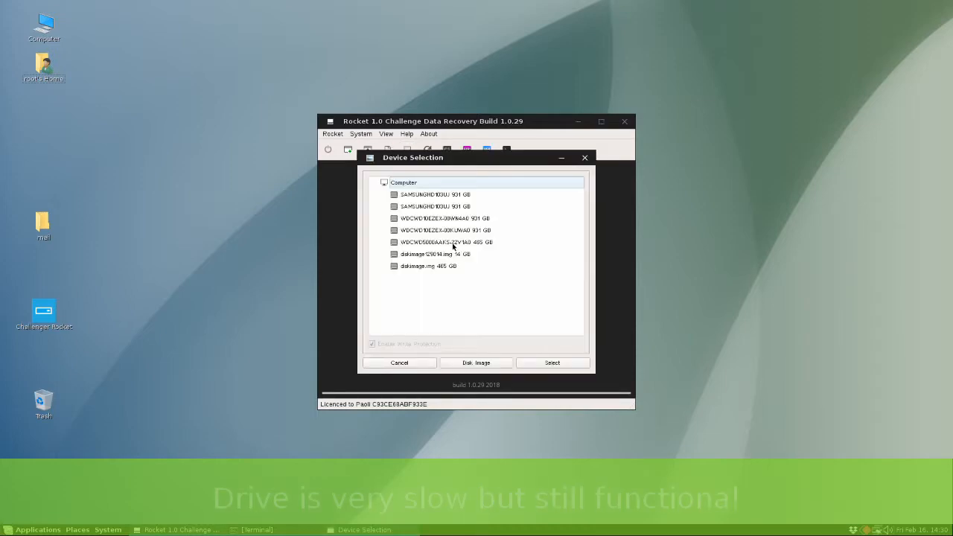
click(445, 241)
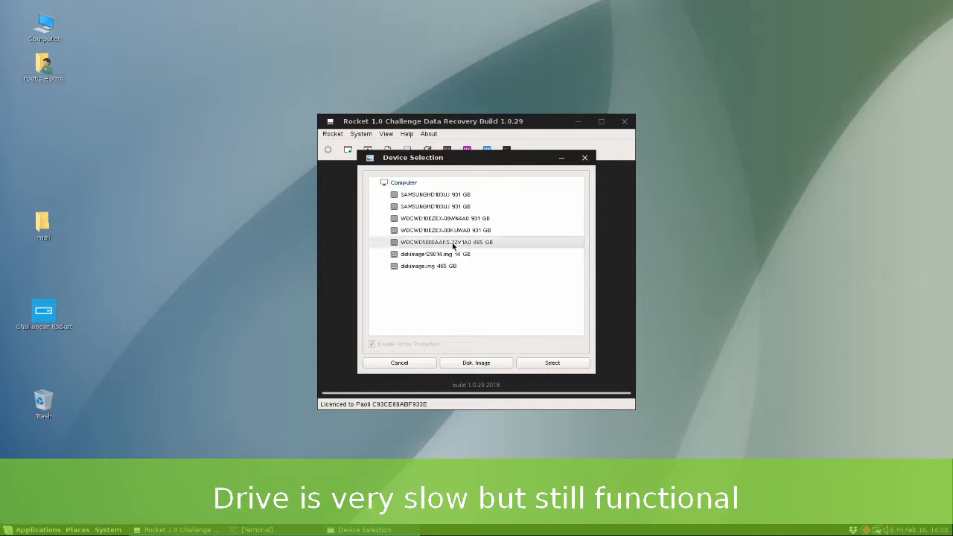
Step: Open the 465 GB WD drive and start a full sector read
click(552, 363)
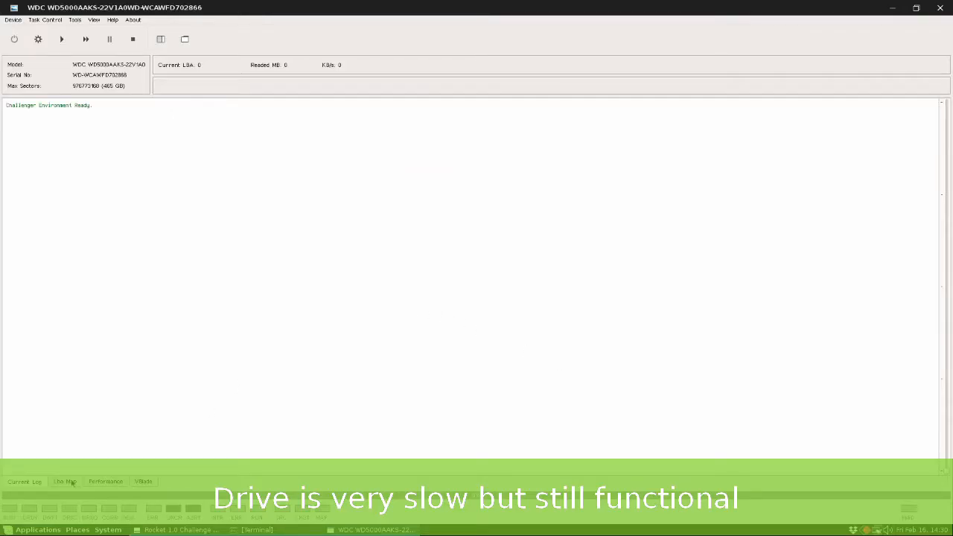
mouse_move(179, 208)
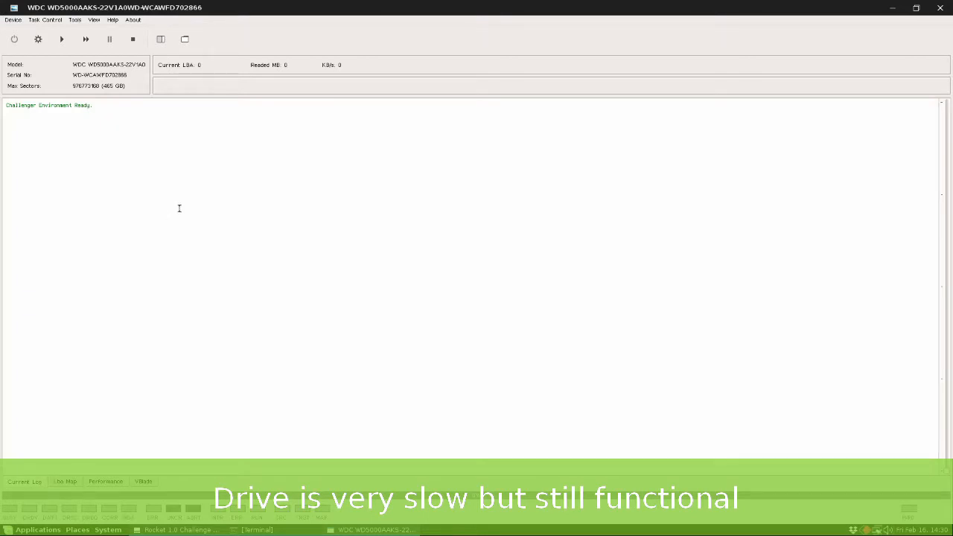
click(62, 39)
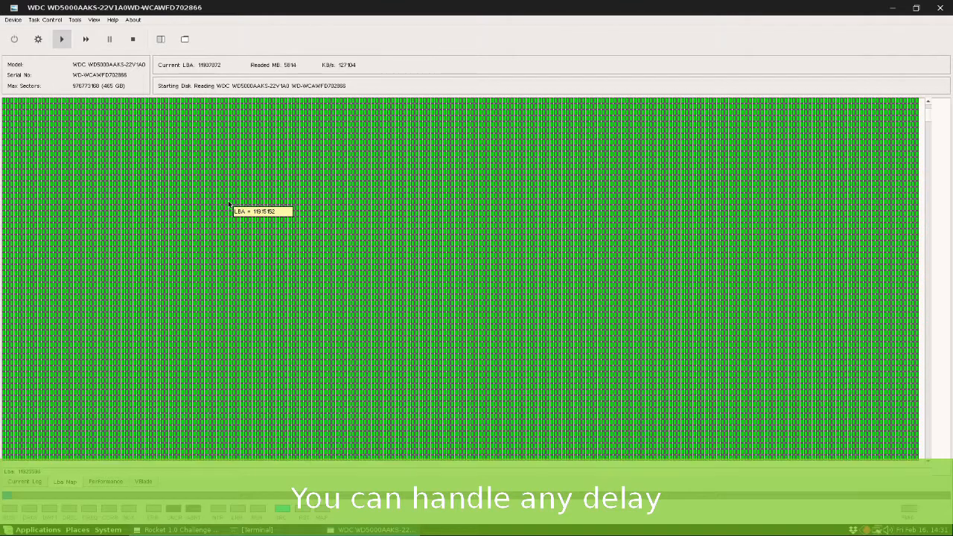
Step: Scan the partition table and expand the Linux partition at sector 100730880
click(185, 39)
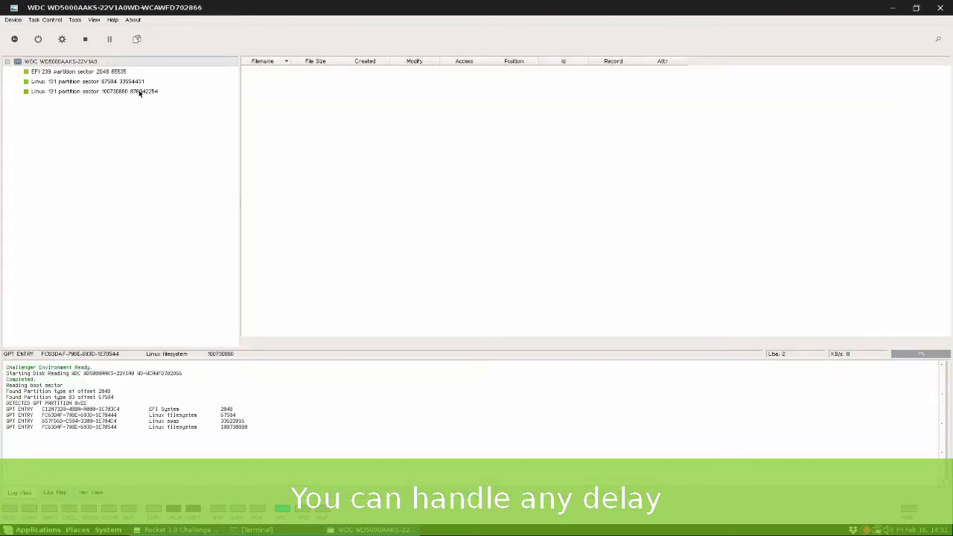
click(95, 91)
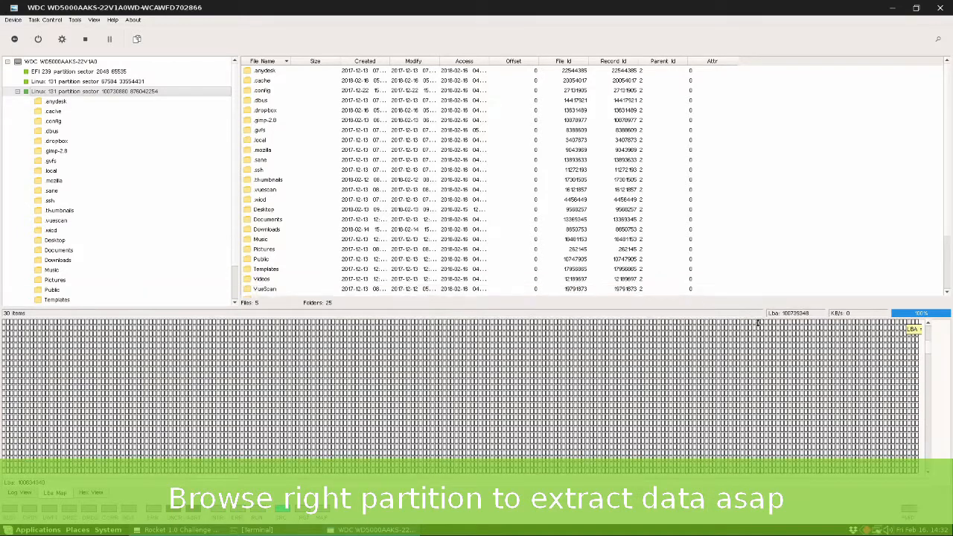
Step: Set Downloads to save into a new 'westerndigital' folder at /root/Desktop
right_click(266, 229)
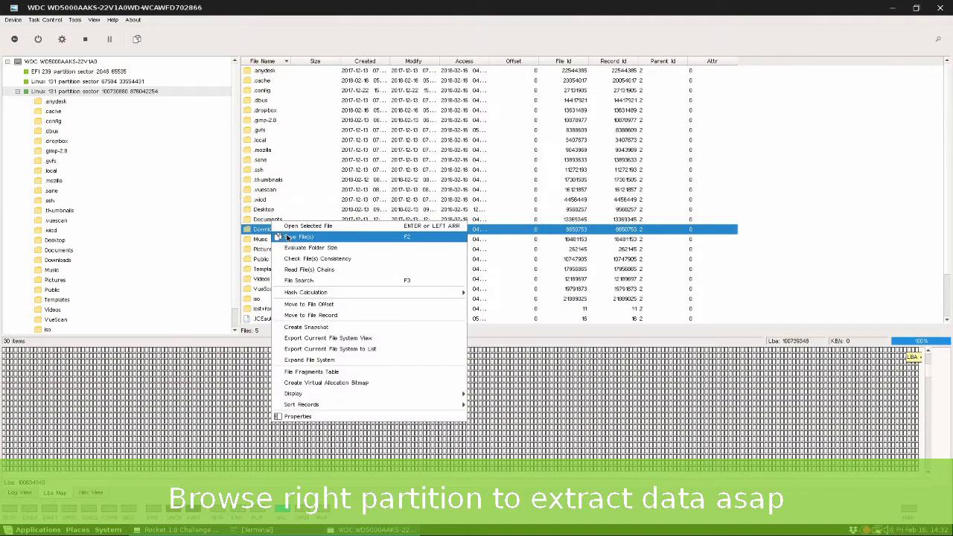
click(300, 236)
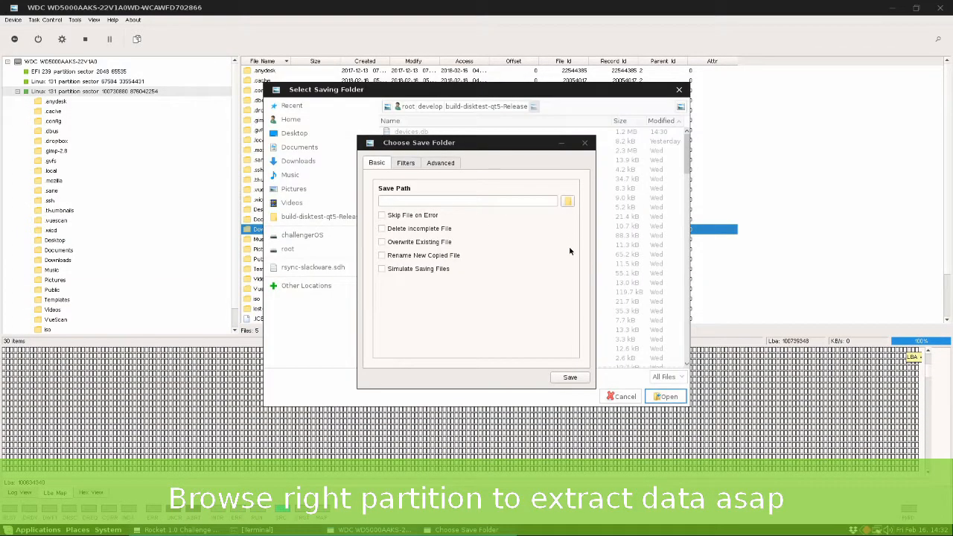
click(294, 132)
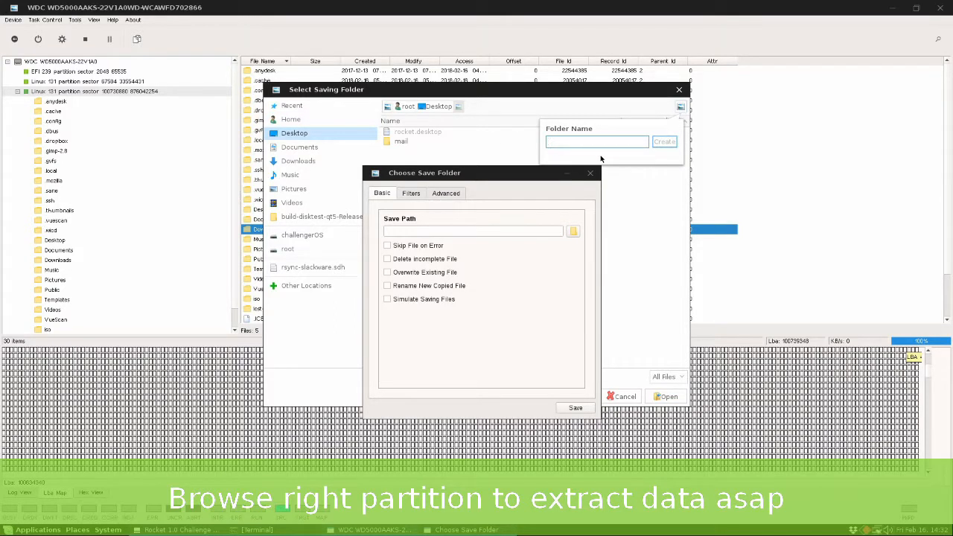
text(westerndi)
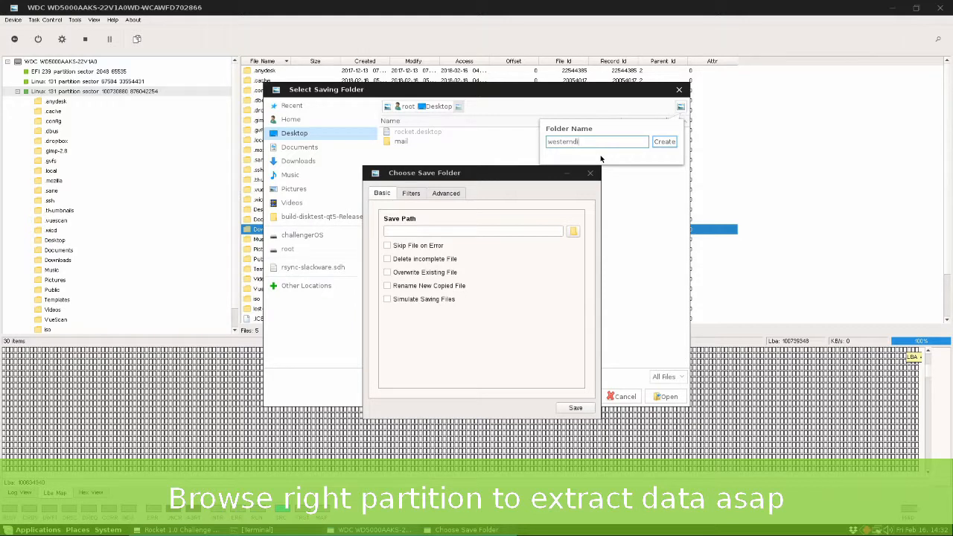
click(664, 142)
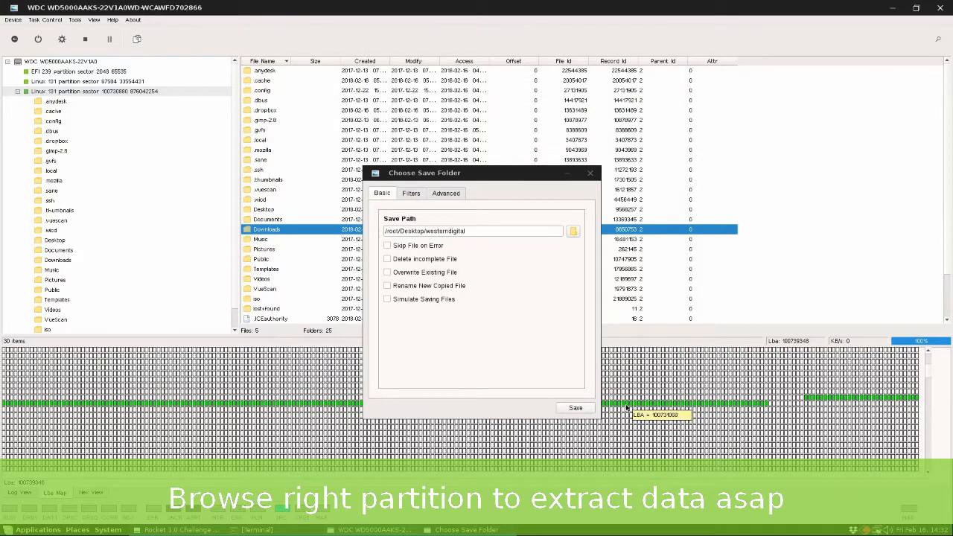
Step: Save the Downloads folder into westerndigital and wait until it completes
click(574, 407)
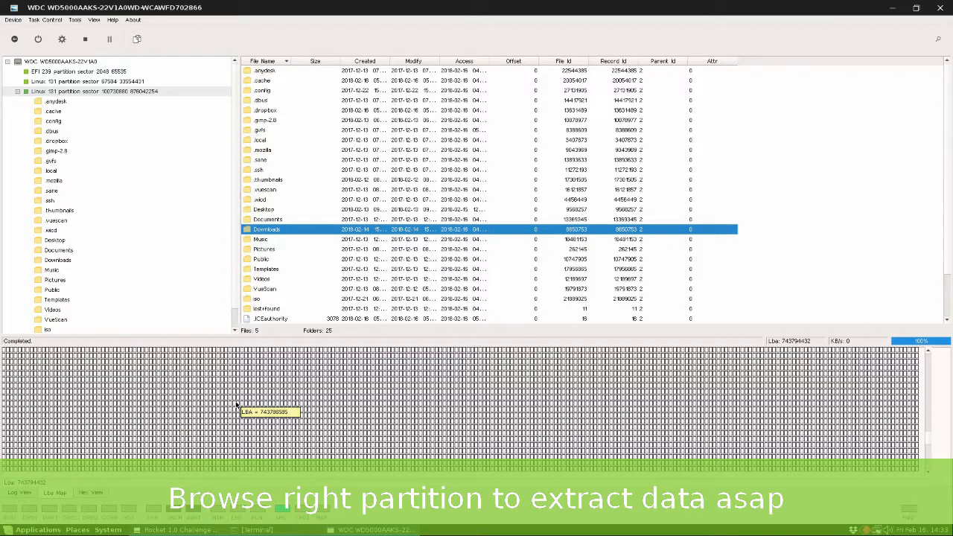
mouse_move(28, 493)
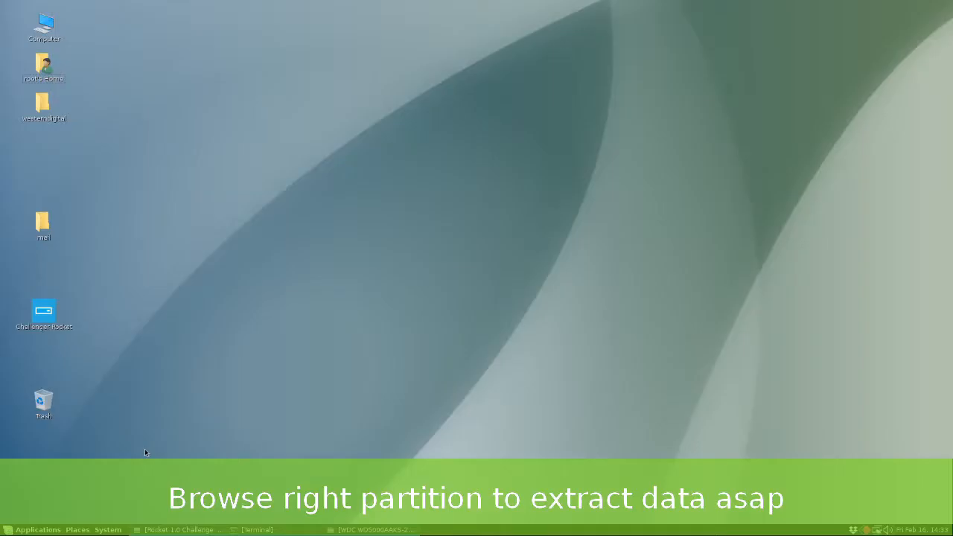
Step: Open westerndigital on the Desktop, then its recovered Downloads folder of 75 PDFs
double_click(43, 104)
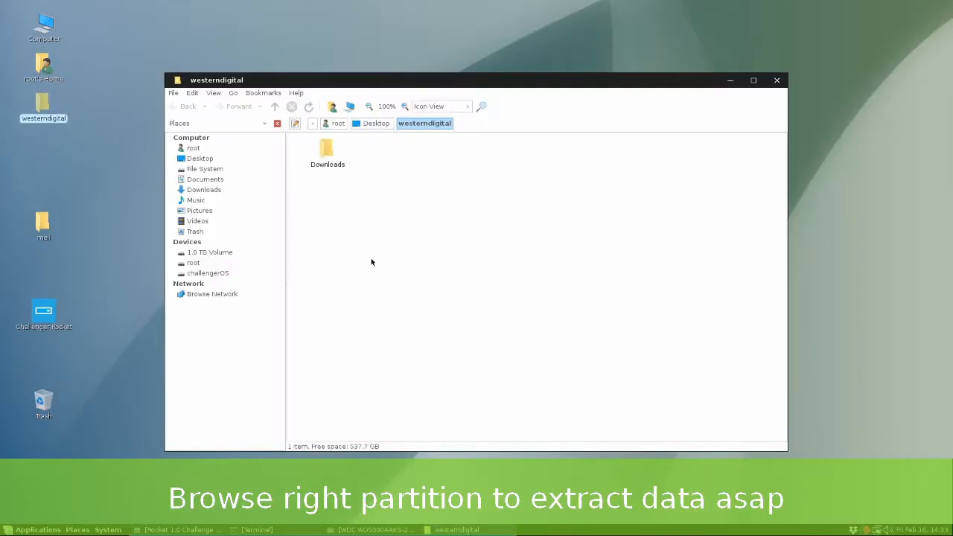
double_click(328, 148)
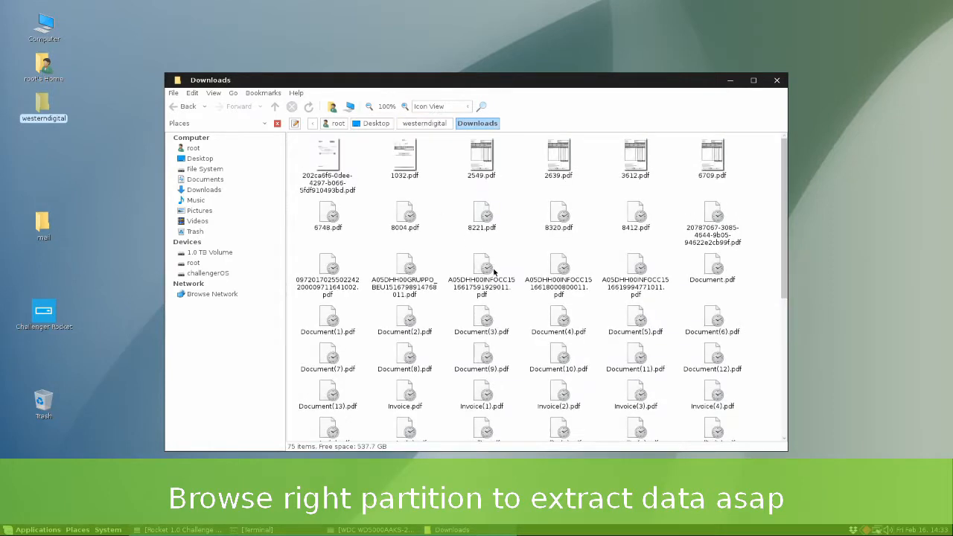